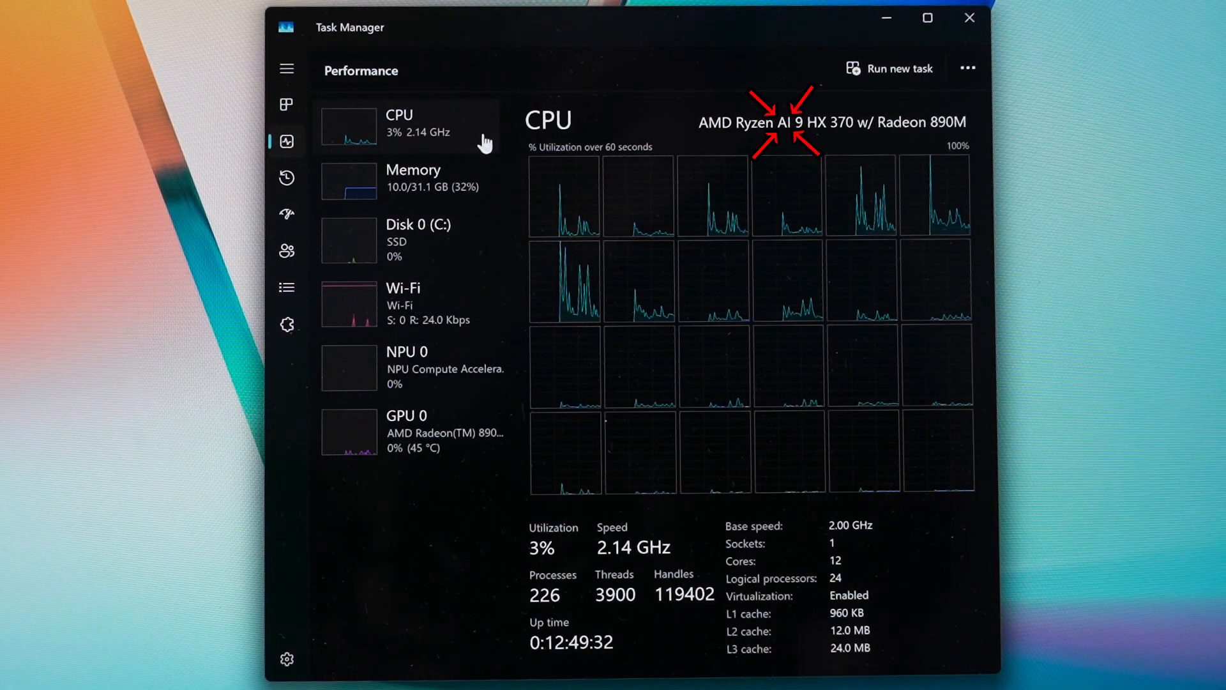
Select NPU 0 in the Performance list to show its utilization, shared memory and driver details.
left_click(407, 368)
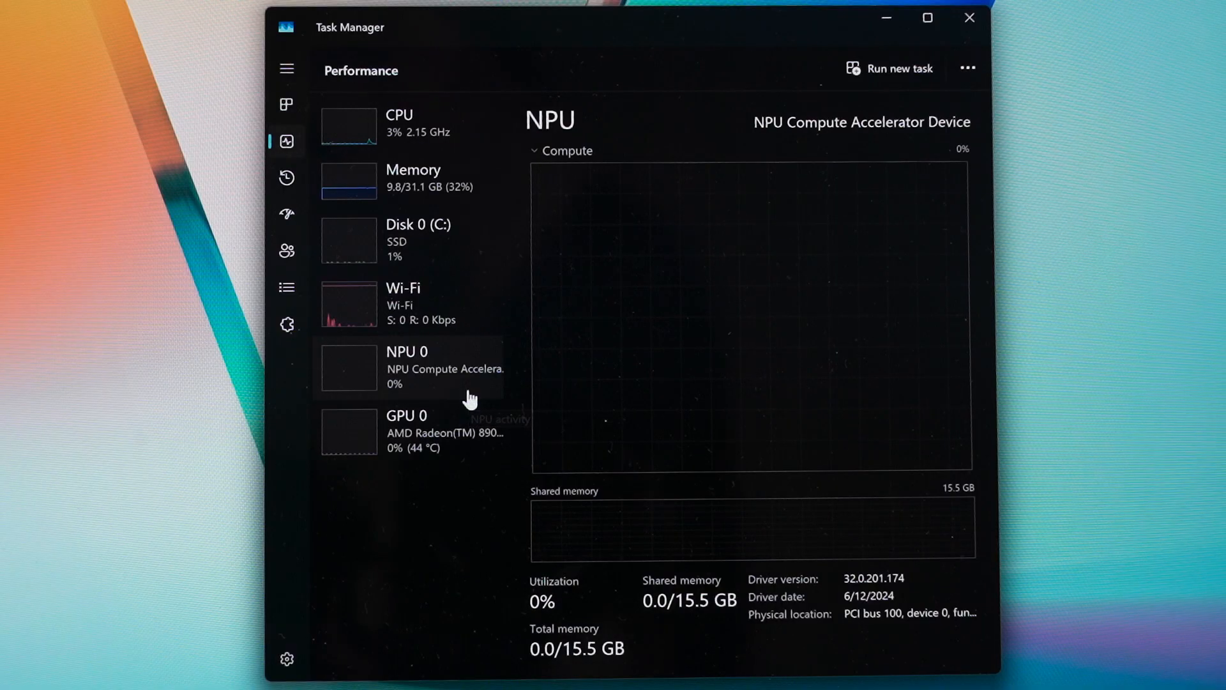